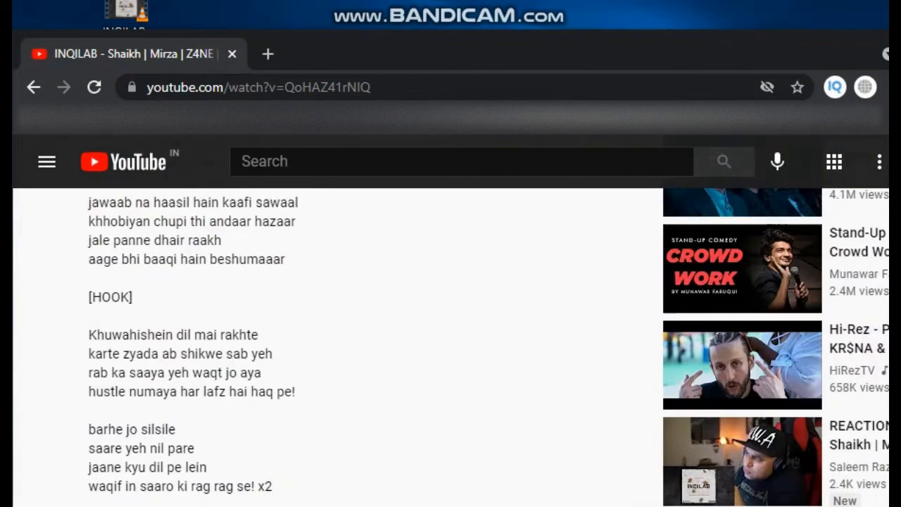
# Step: Scroll through the INQILAB lyrics in the YouTube description before leaving the browser
pyautogui.scroll(3)
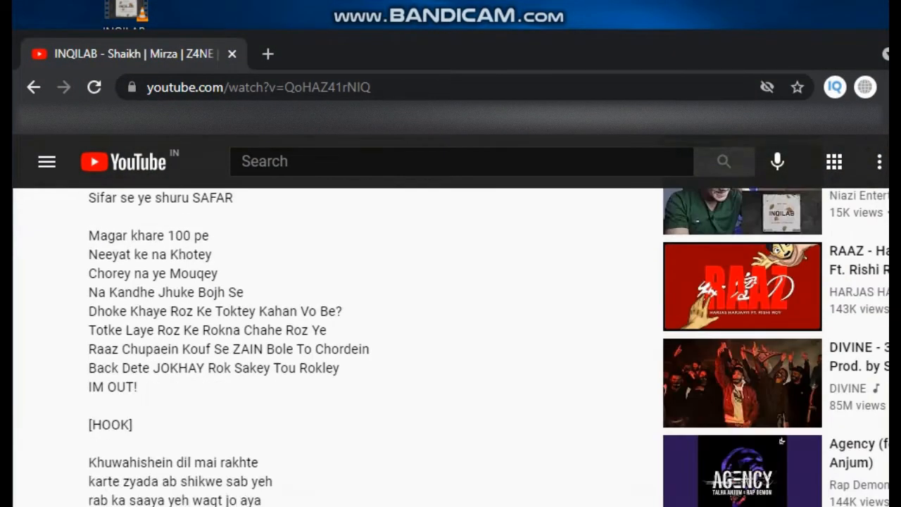
pyautogui.scroll(-3)
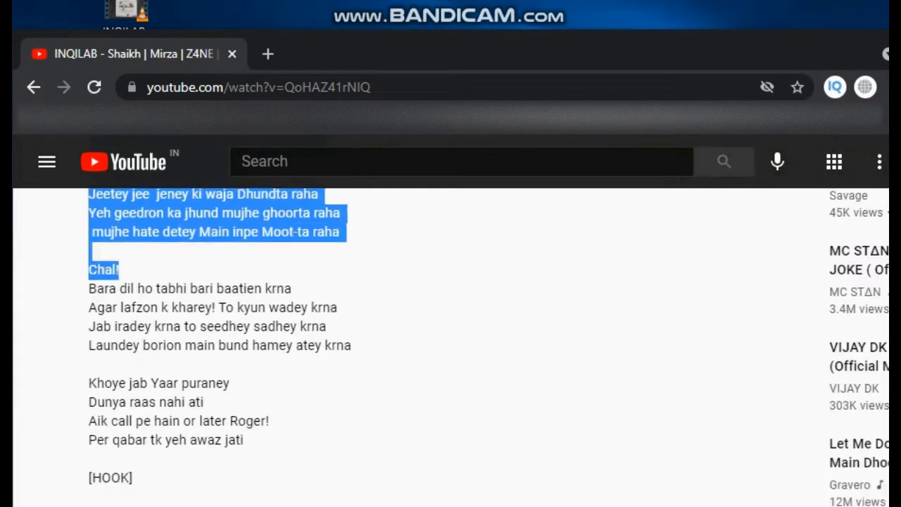
pyautogui.scroll(-3)
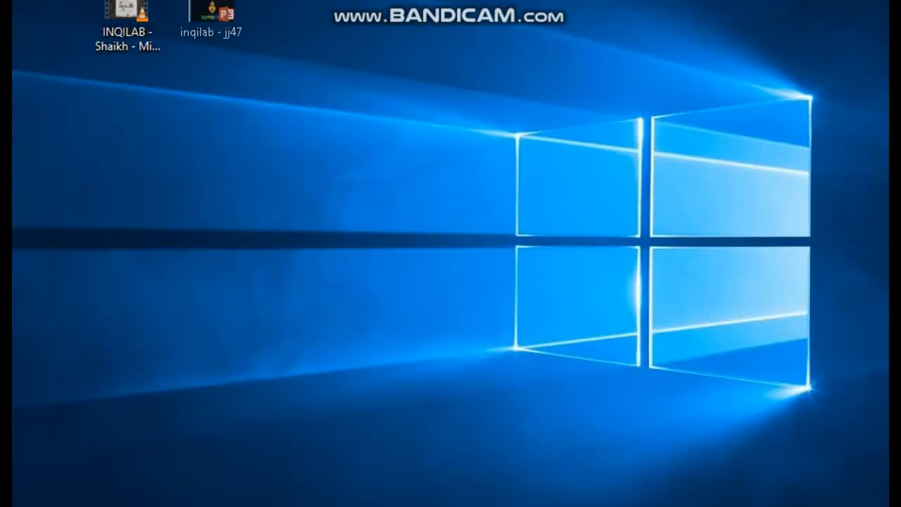
# Step: Open the inqilab - jj47 presentation maximized and show slide 2's lyrics
pyautogui.doubleClick(211, 14)
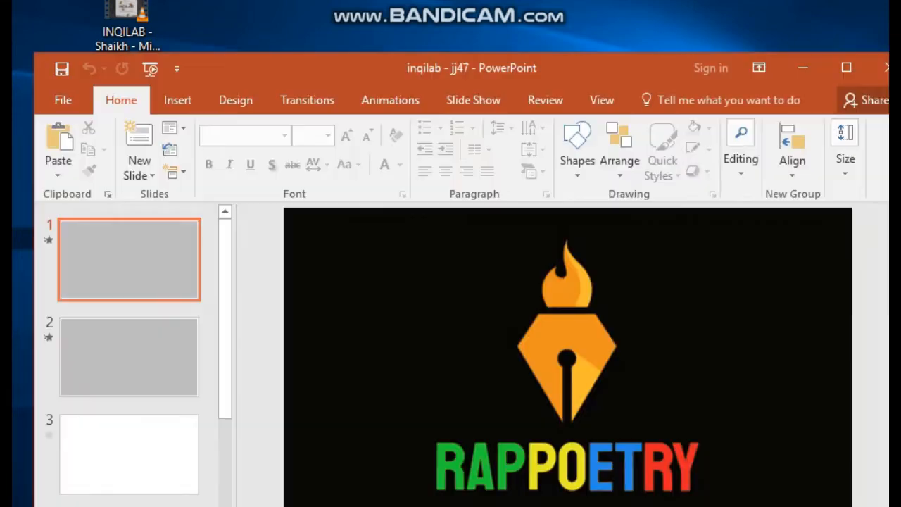
pyautogui.click(129, 356)
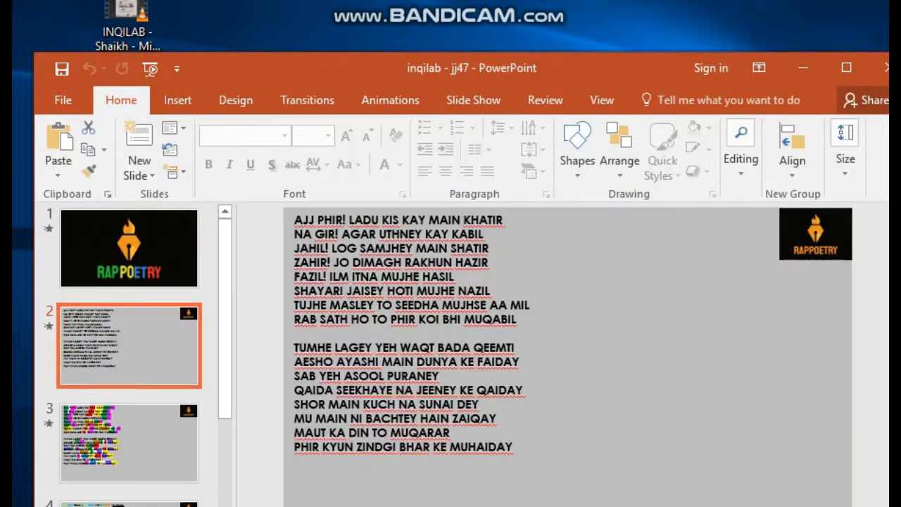
pyautogui.scroll(-3)
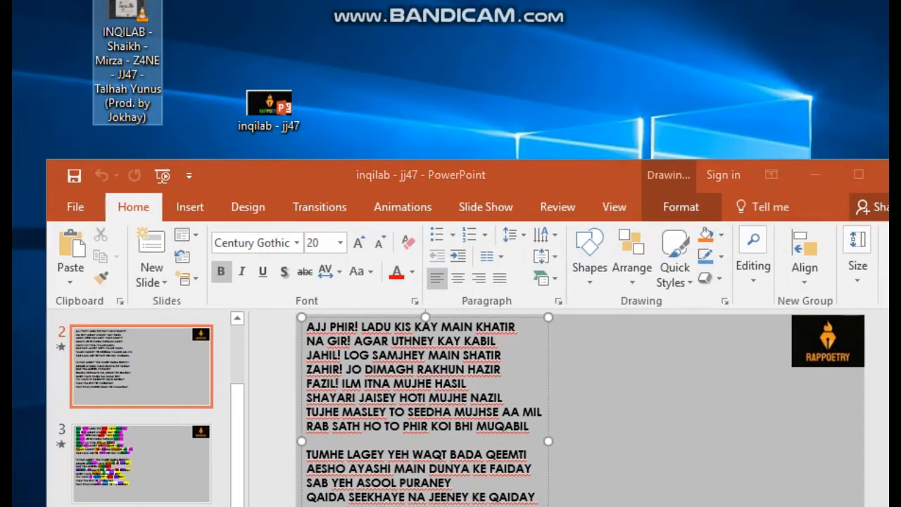
pyautogui.doubleClick(127, 49)
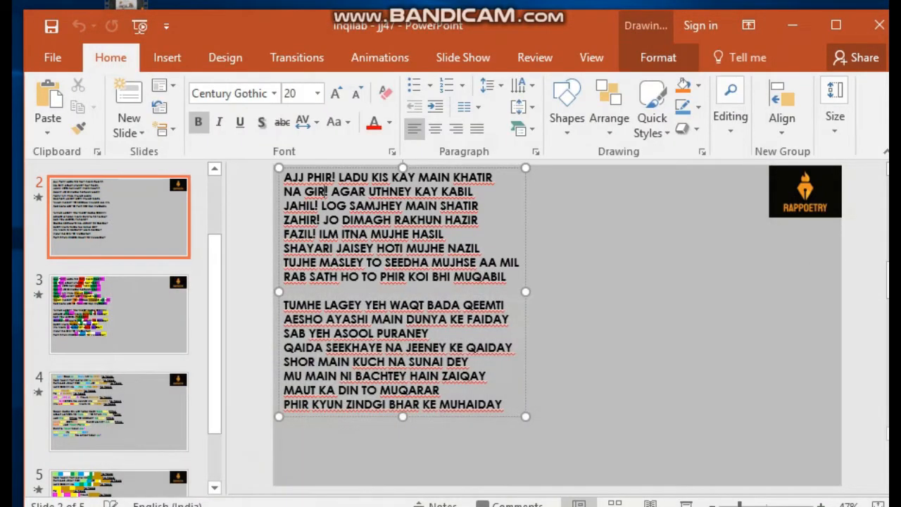
# Step: Colour the rhyming words PHIR and GIR pink in slide 2's first stanza
pyautogui.click(389, 121)
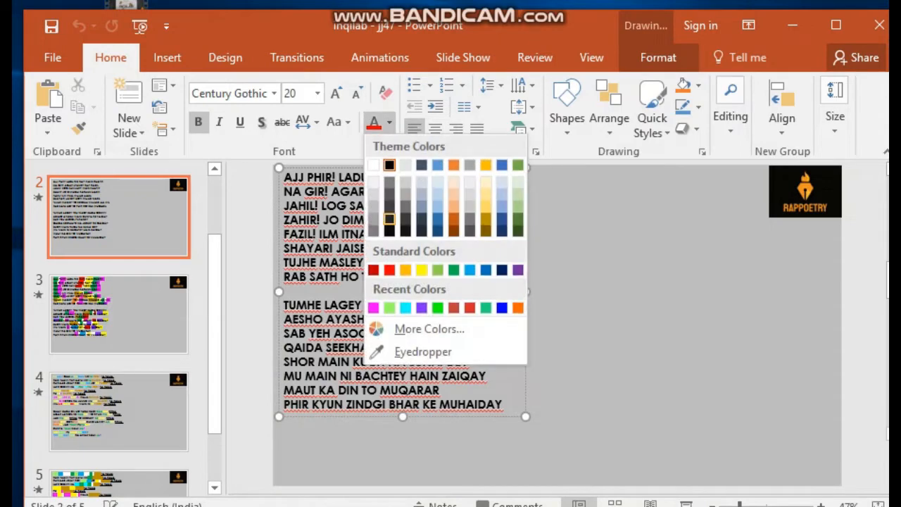
pyautogui.click(371, 307)
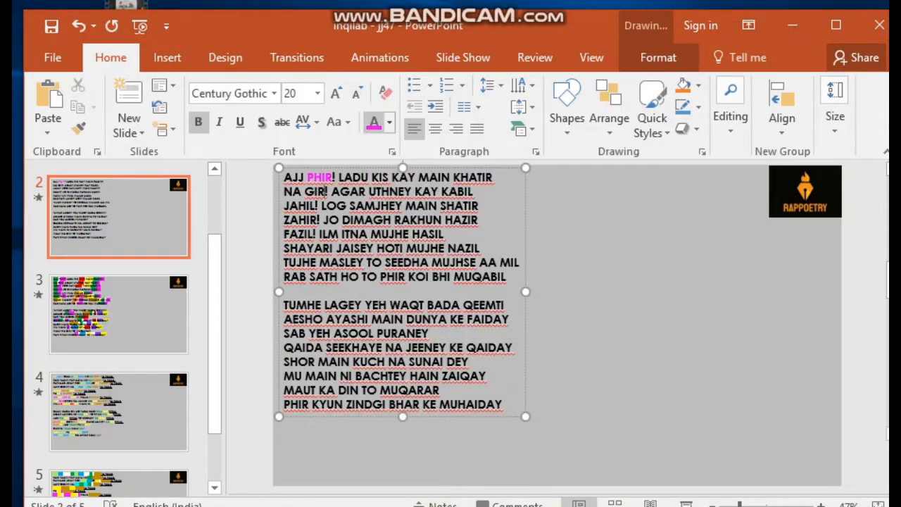
pyautogui.doubleClick(316, 192)
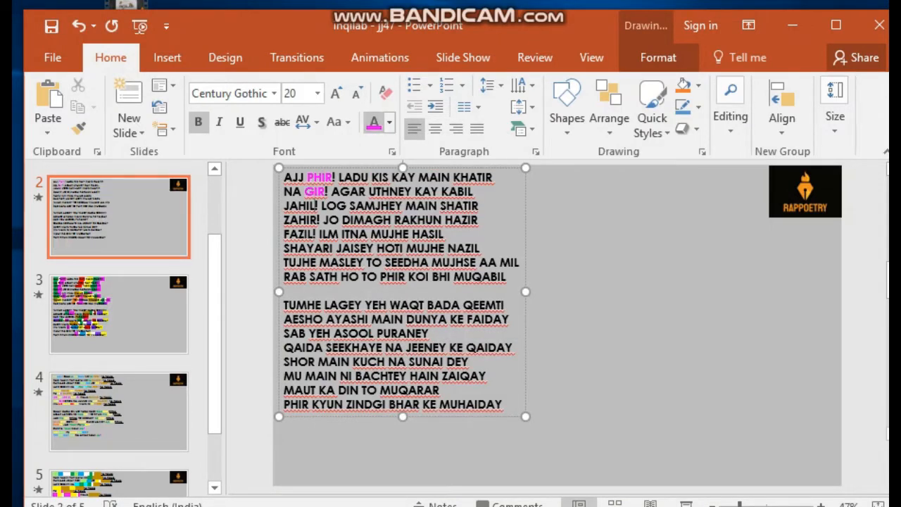
pyautogui.click(391, 123)
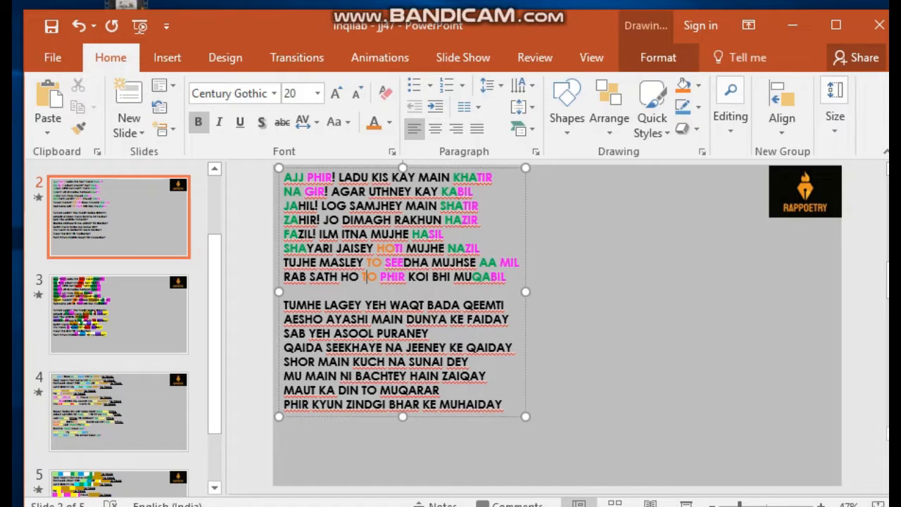
# Step: Colour another rhyme on slide 2, then move to slide 3's coloured cover rectangles
pyautogui.doubleClick(419, 206)
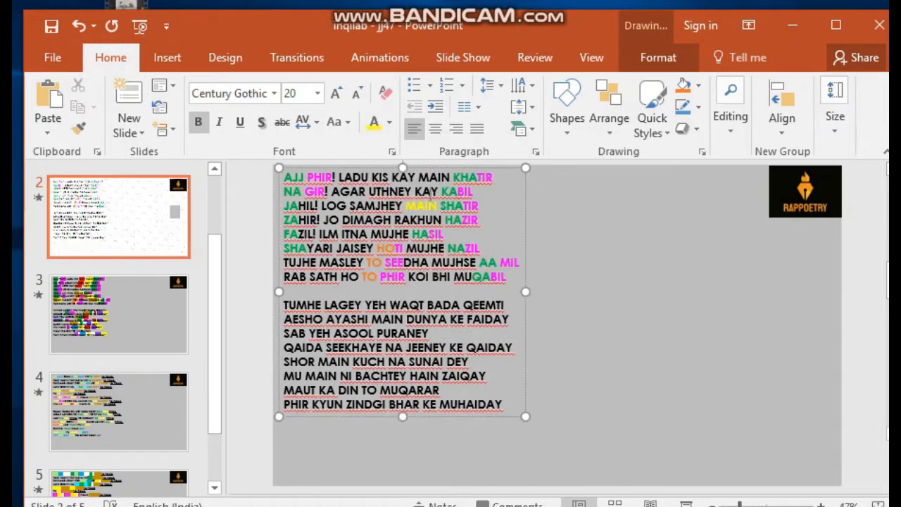
pyautogui.click(371, 121)
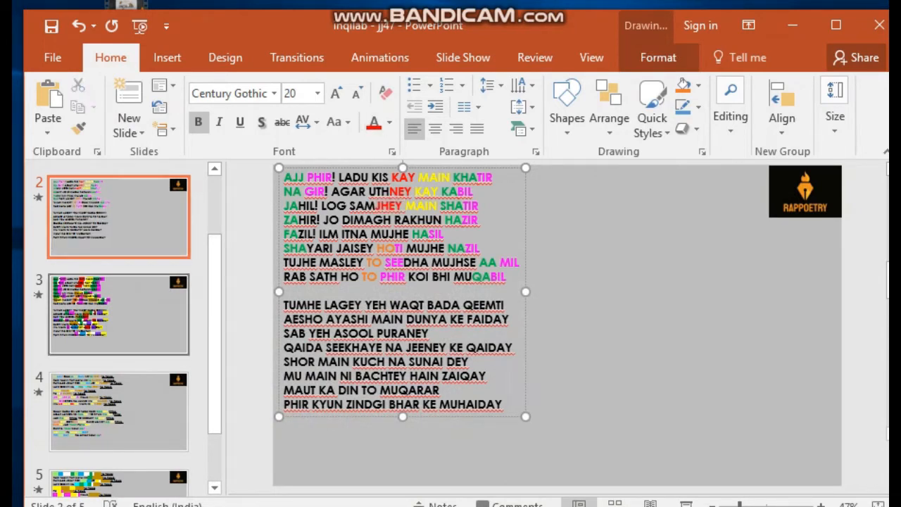
pyautogui.click(119, 312)
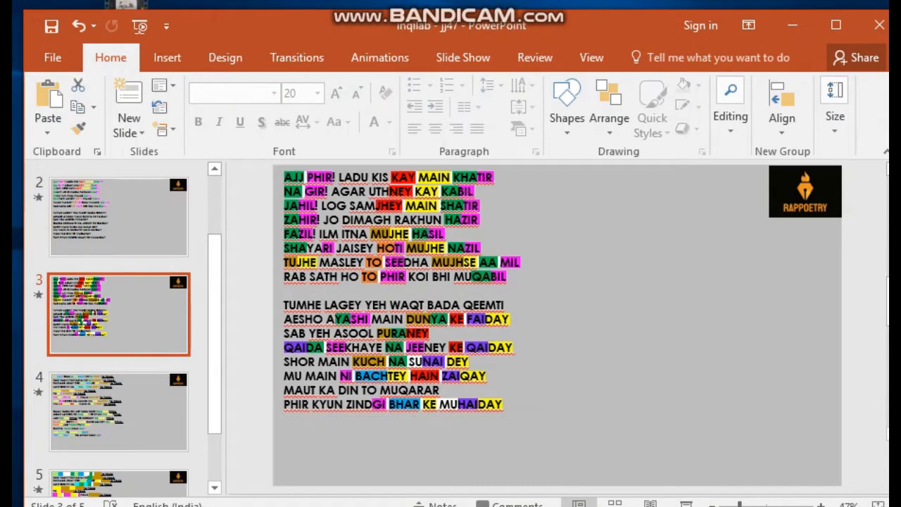
pyautogui.click(394, 288)
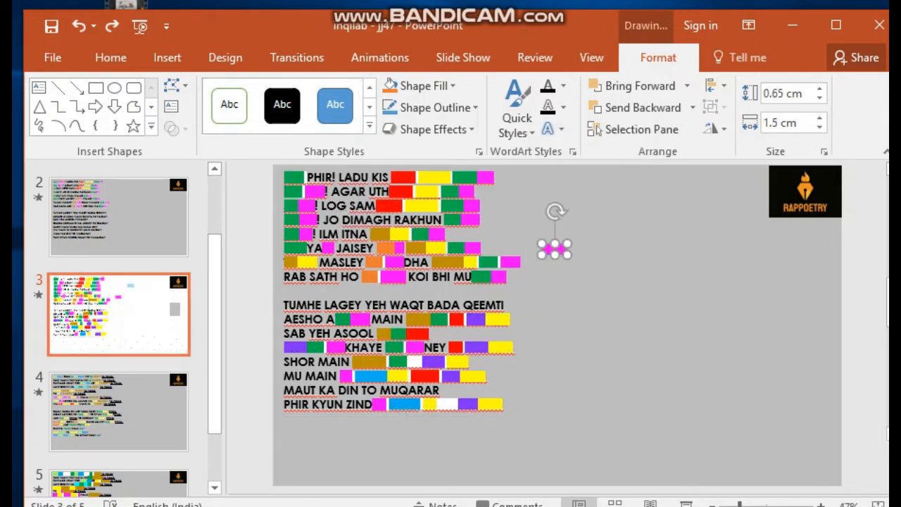
# Step: Show the Animation Pane for slide 3, listing the existing effect on Rectangle 74
pyautogui.rightClick(394, 296)
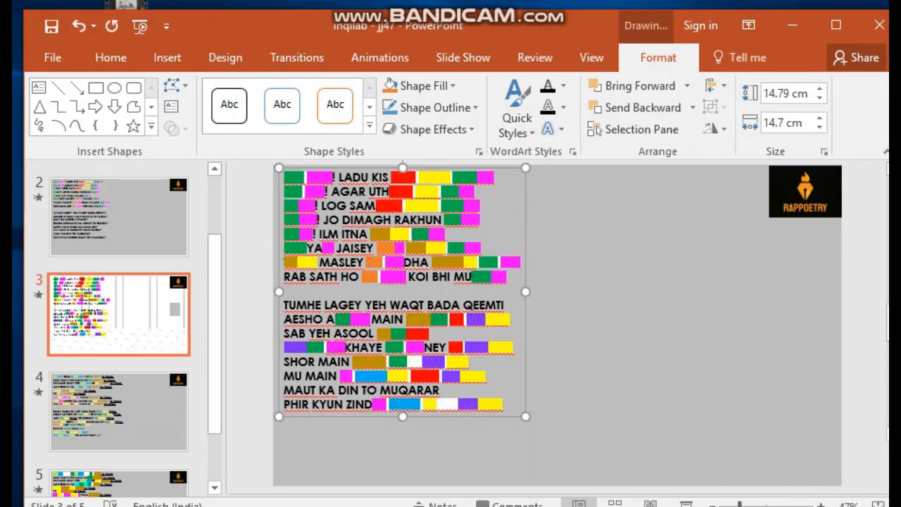
pyautogui.click(380, 56)
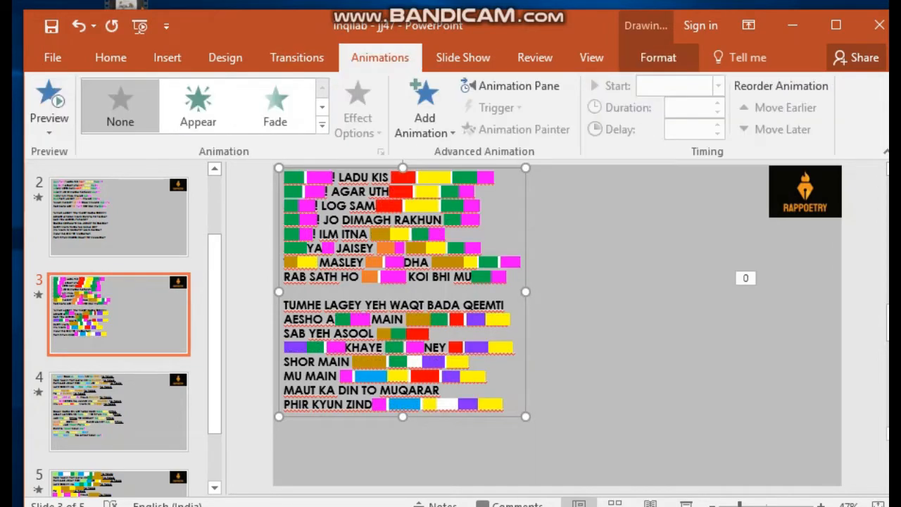
pyautogui.click(509, 86)
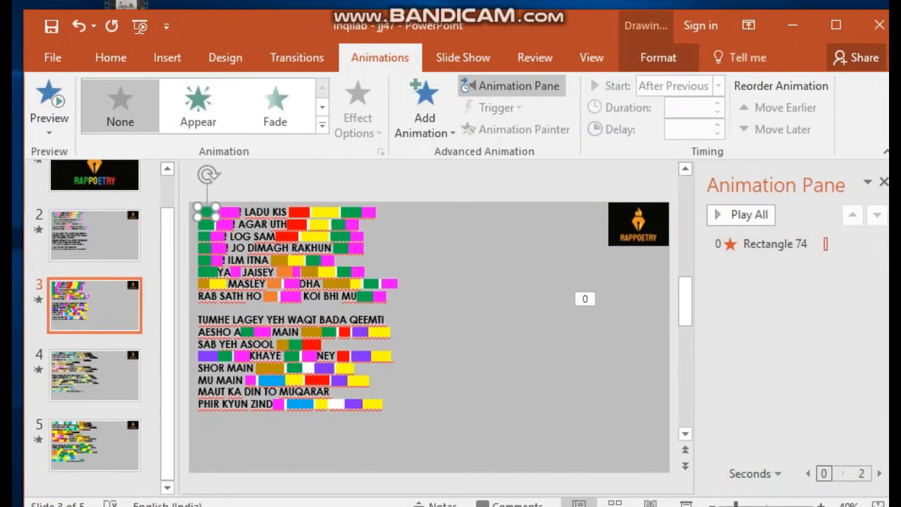
# Step: Give Rectangle 4 a Wipe entrance from the bottom, after previous, lasting 0.2 s
pyautogui.click(424, 110)
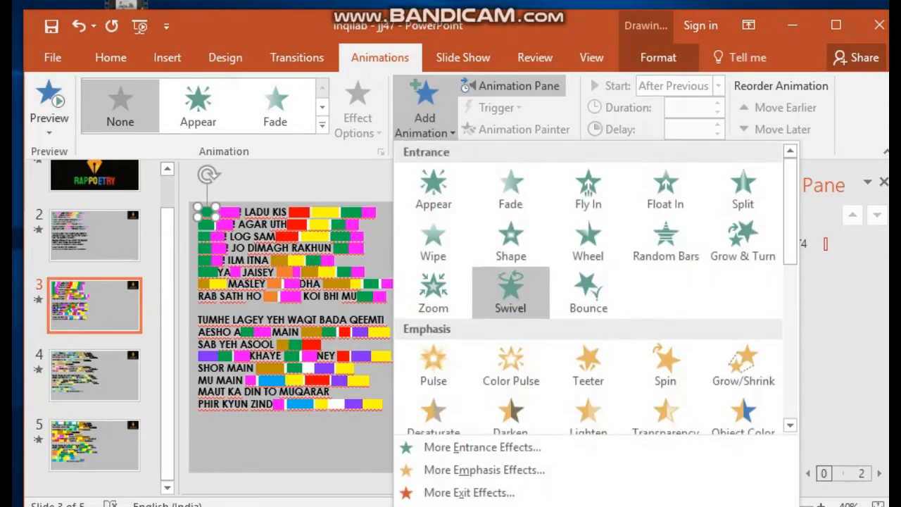
pyautogui.click(432, 242)
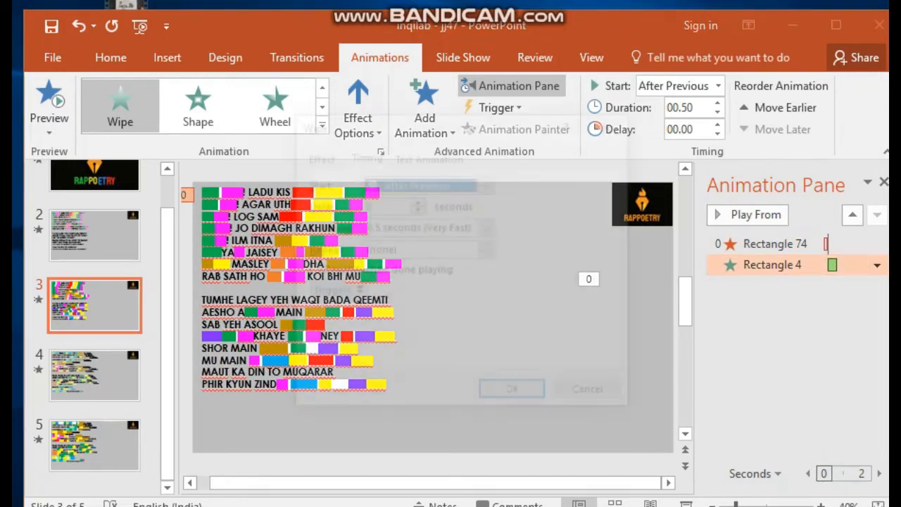
pyautogui.click(487, 183)
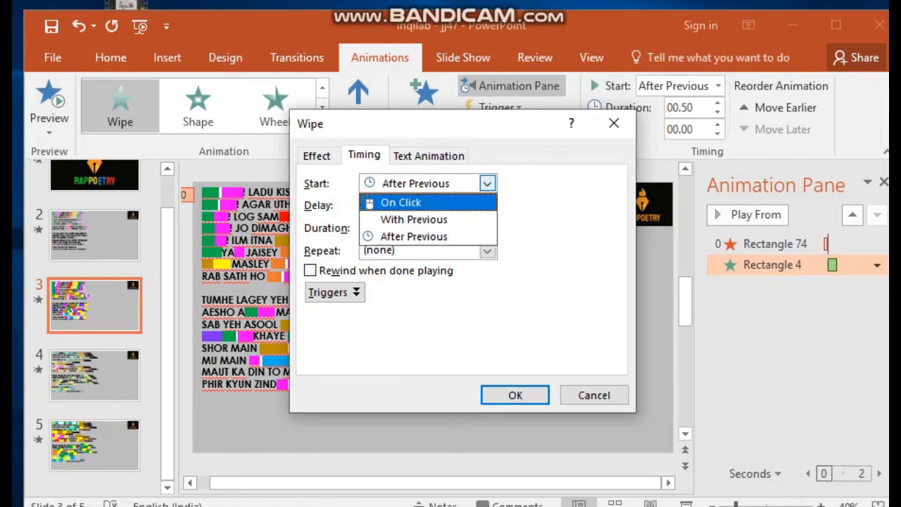
pyautogui.click(317, 155)
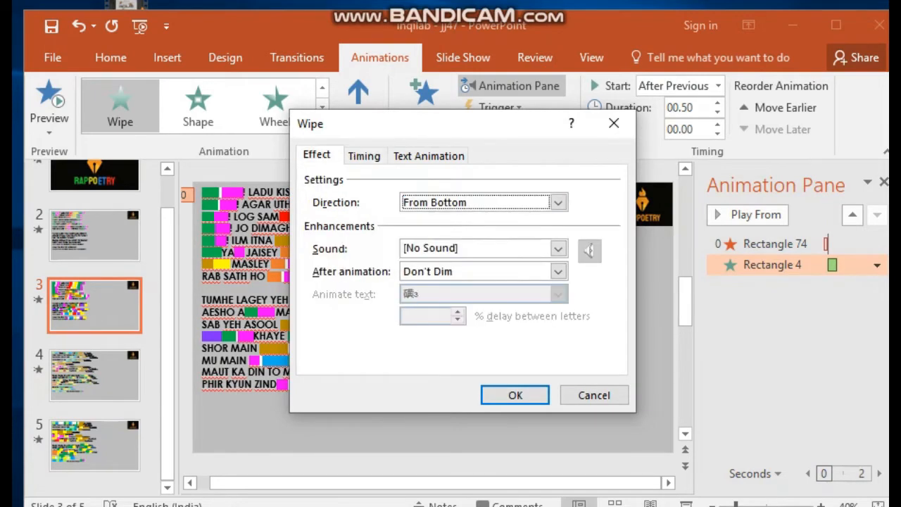
pyautogui.click(515, 394)
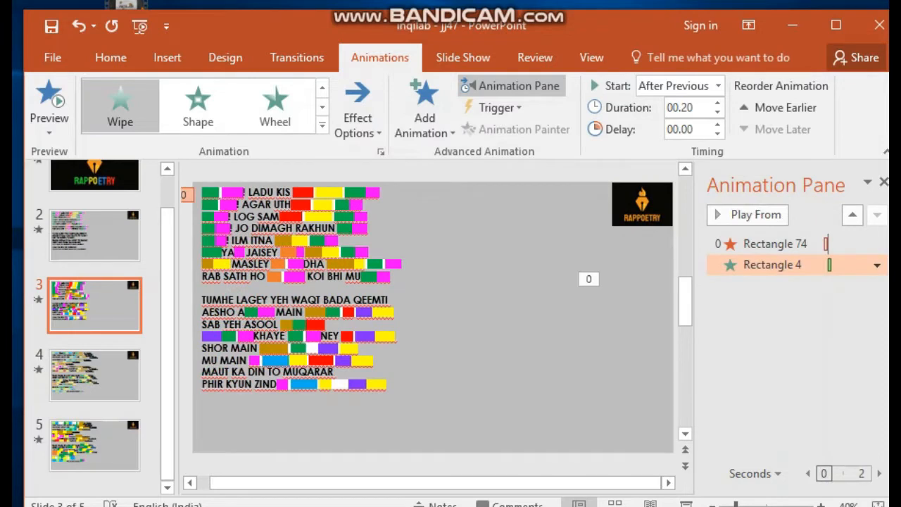
pyautogui.click(267, 211)
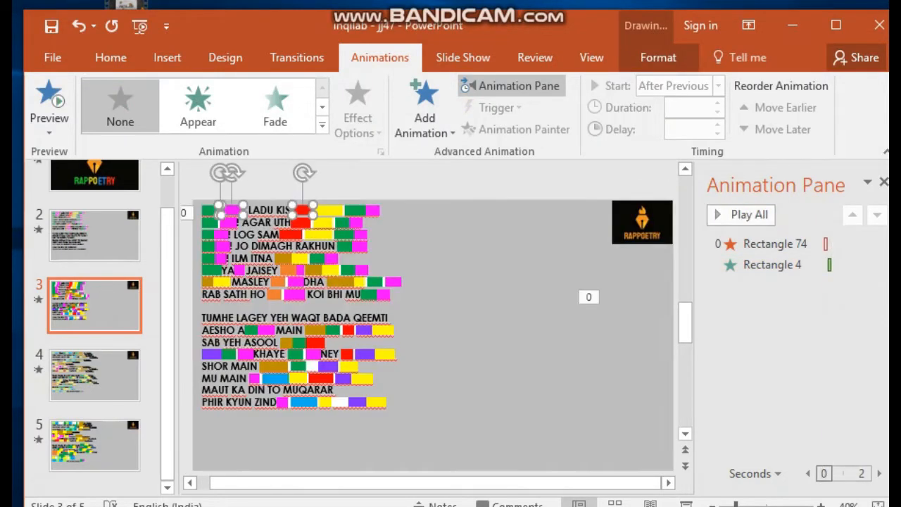
# Step: Add 0.2 s bottom Wipe entrances to Rectangles 84, 47 and 5, move Rectangle 74's exit last, and preview
pyautogui.click(423, 110)
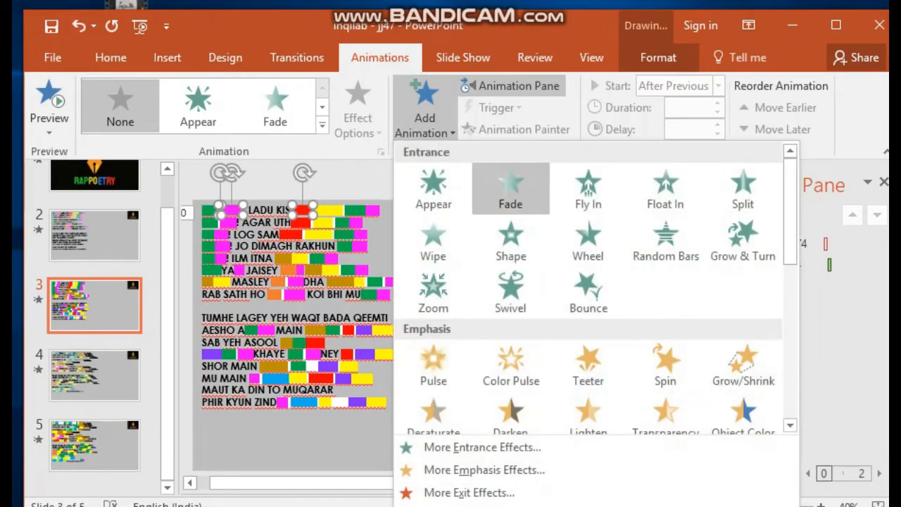
pyautogui.click(875, 284)
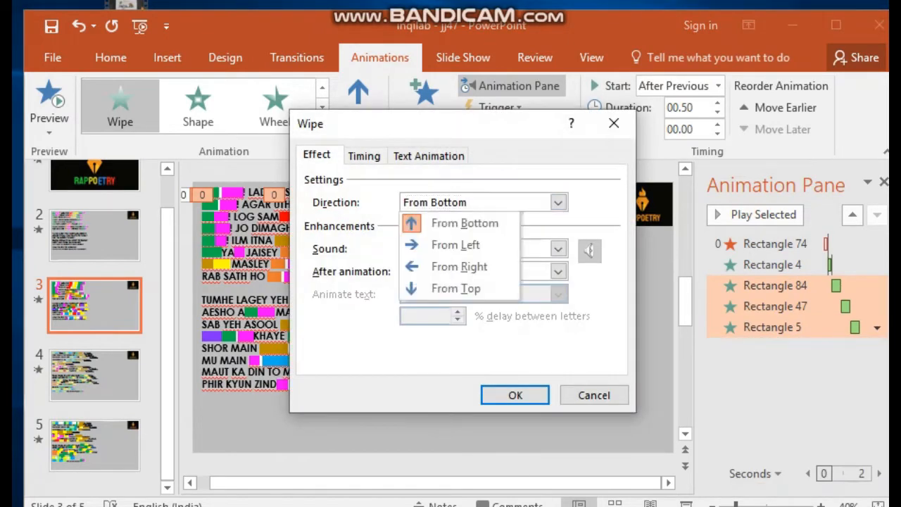
pyautogui.click(515, 394)
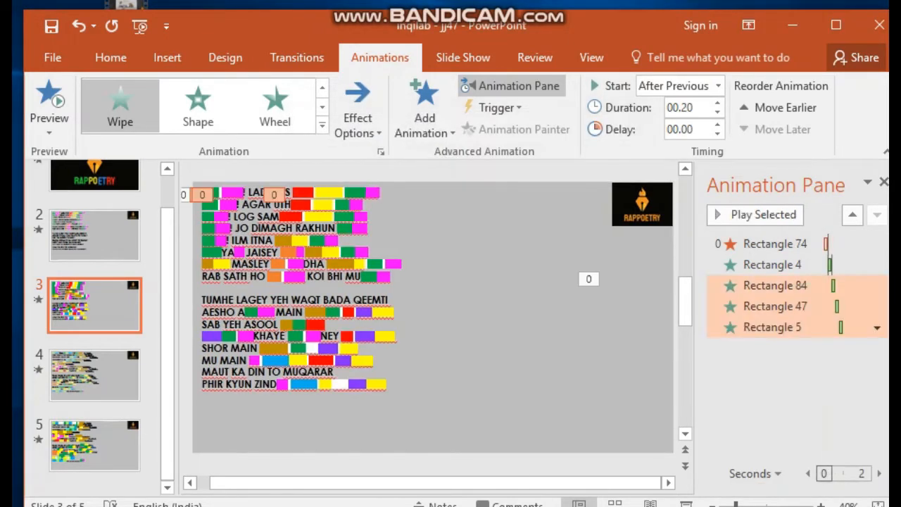
pyautogui.click(775, 305)
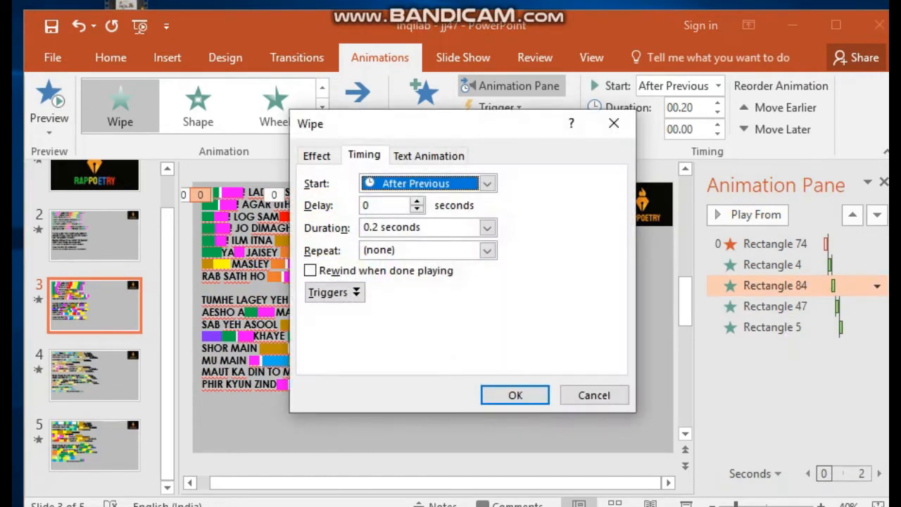
pyautogui.click(515, 394)
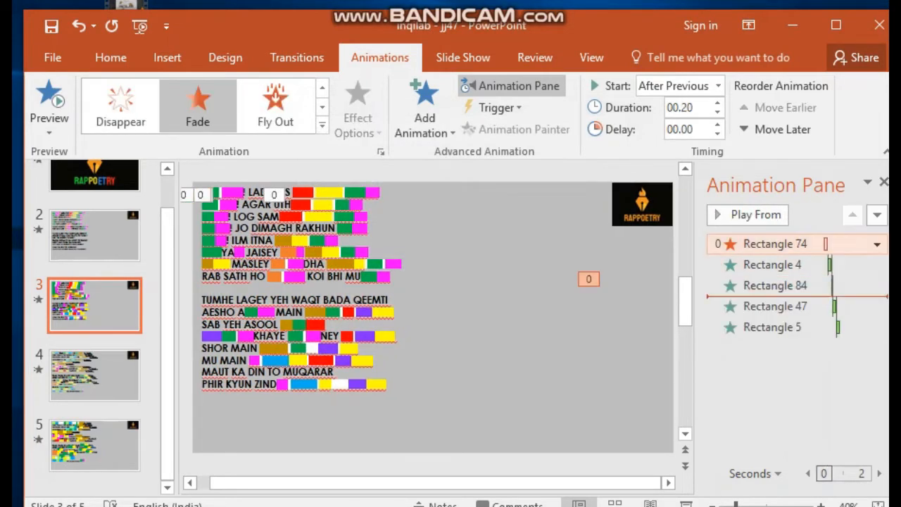
pyautogui.click(746, 214)
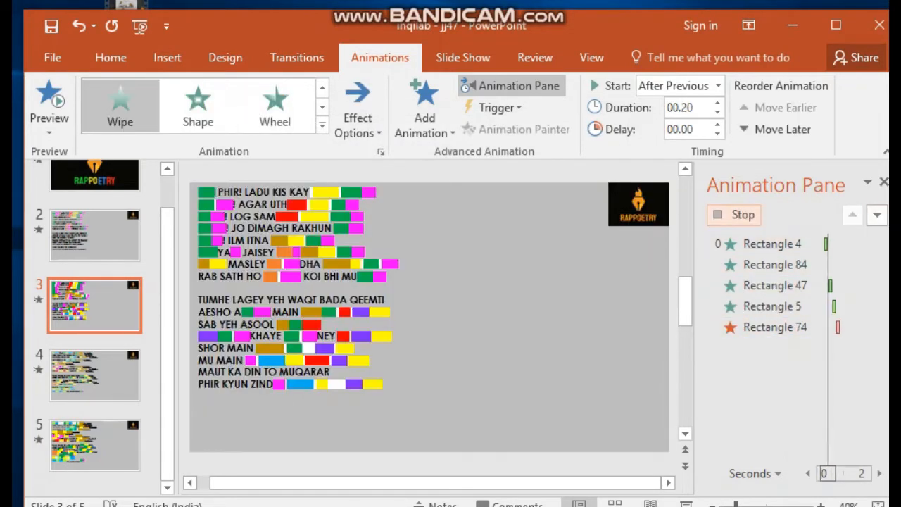
pyautogui.click(50, 96)
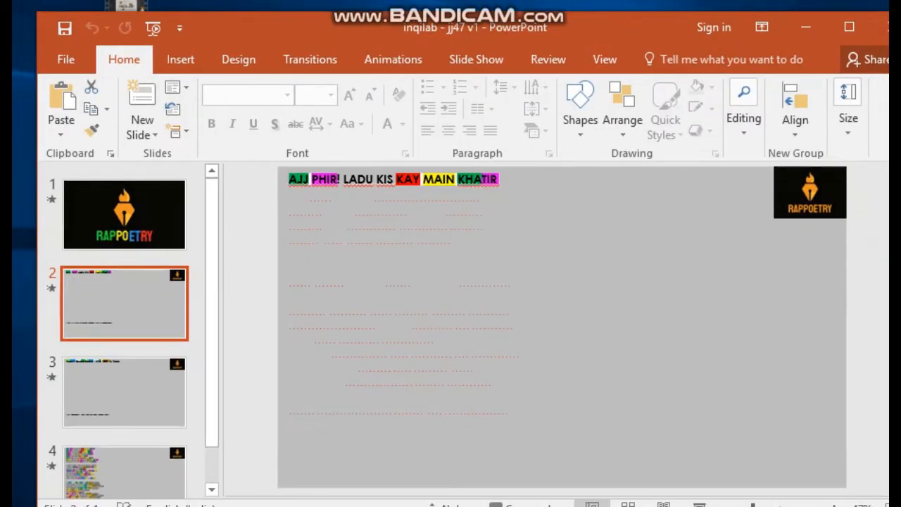
# Step: Select all the lyrics and highlight shapes on slide 2 of the v1 copy
pyautogui.click(394, 179)
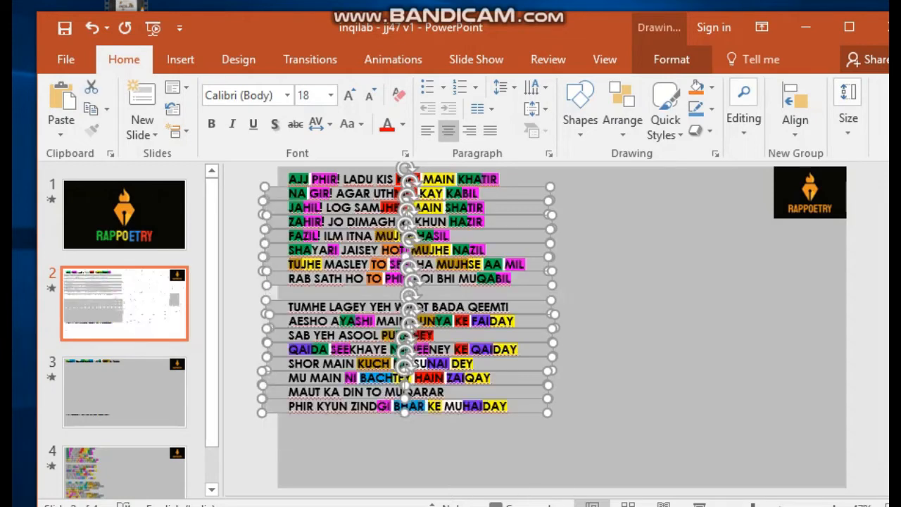
# Step: Preview slide 2's wipe sequence from Rectangle 4 in the Animation Pane, then close PowerPoint
pyautogui.click(392, 59)
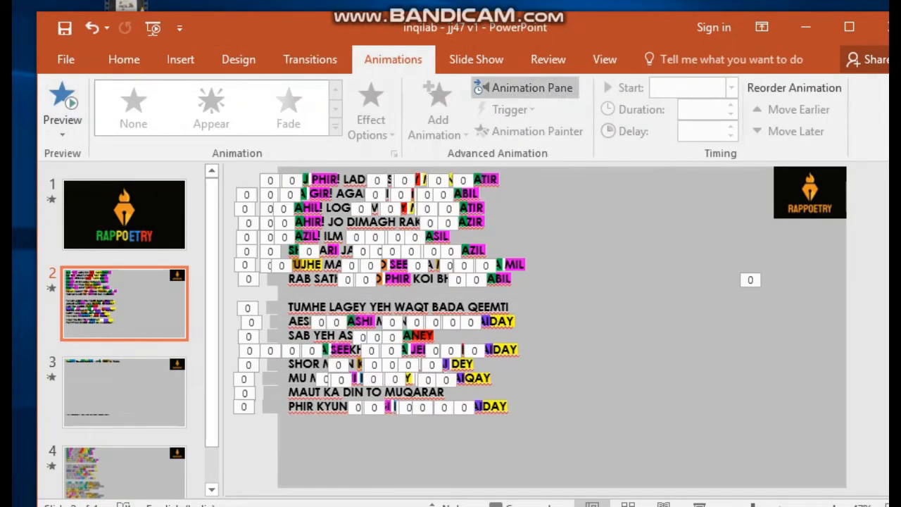
pyautogui.click(523, 87)
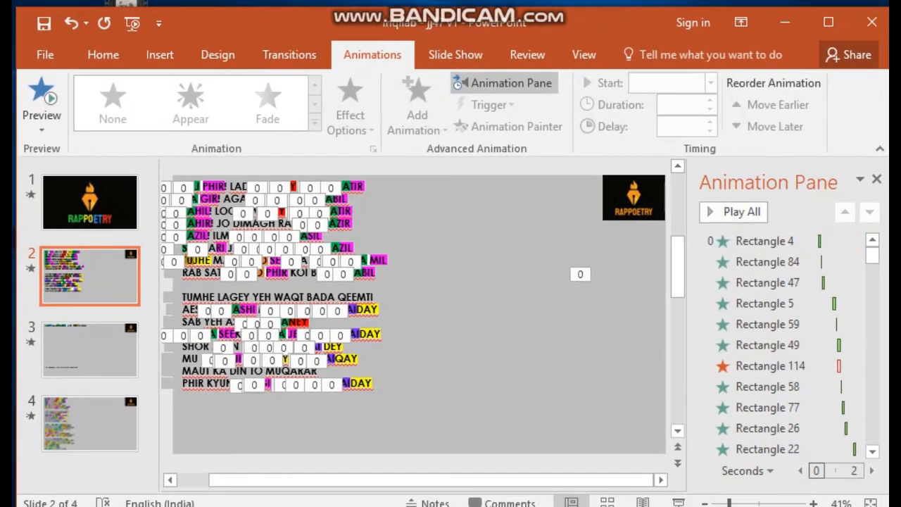
pyautogui.scroll(-3)
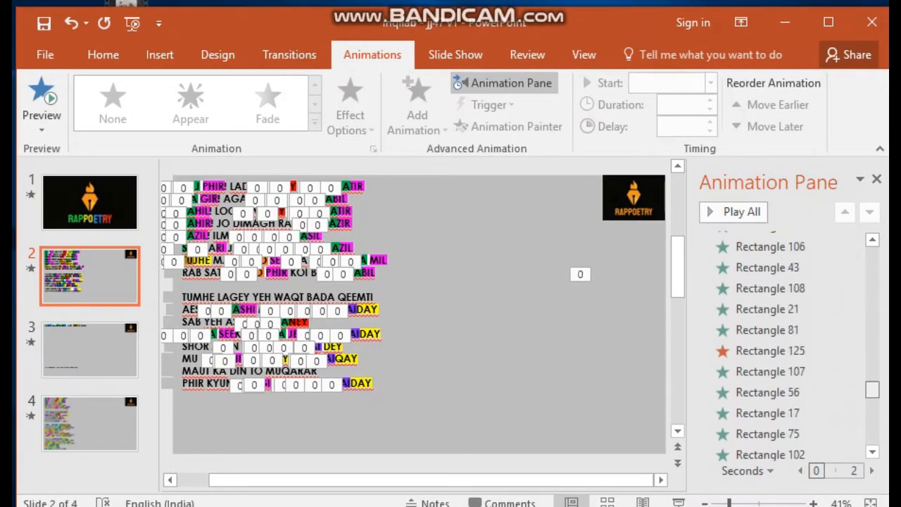
pyautogui.scroll(3)
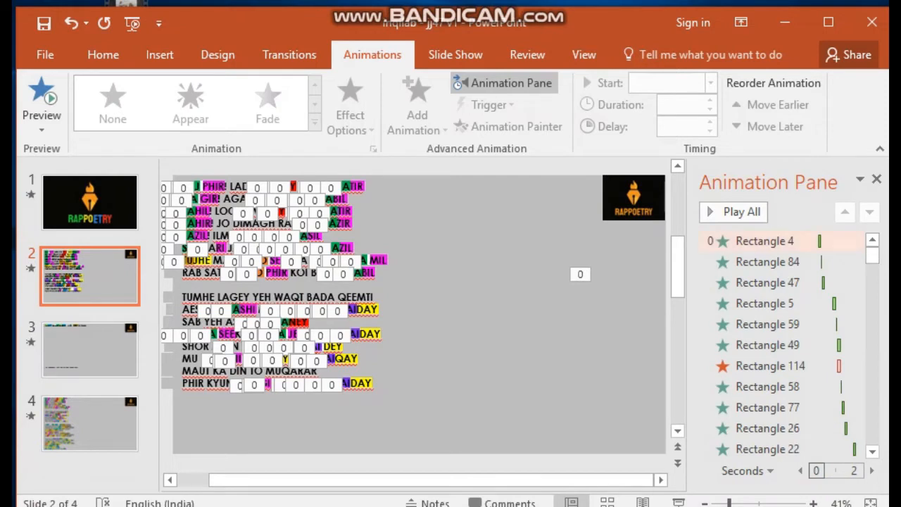
pyautogui.click(740, 211)
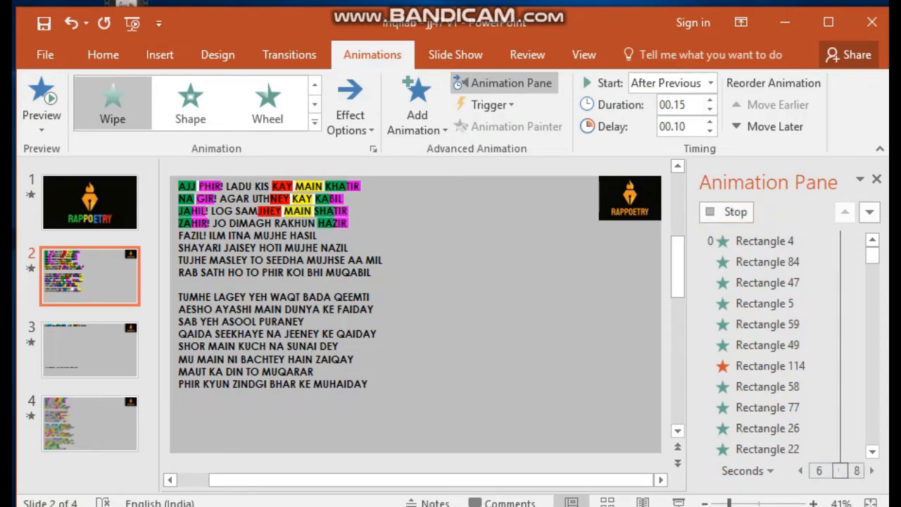
pyautogui.click(41, 101)
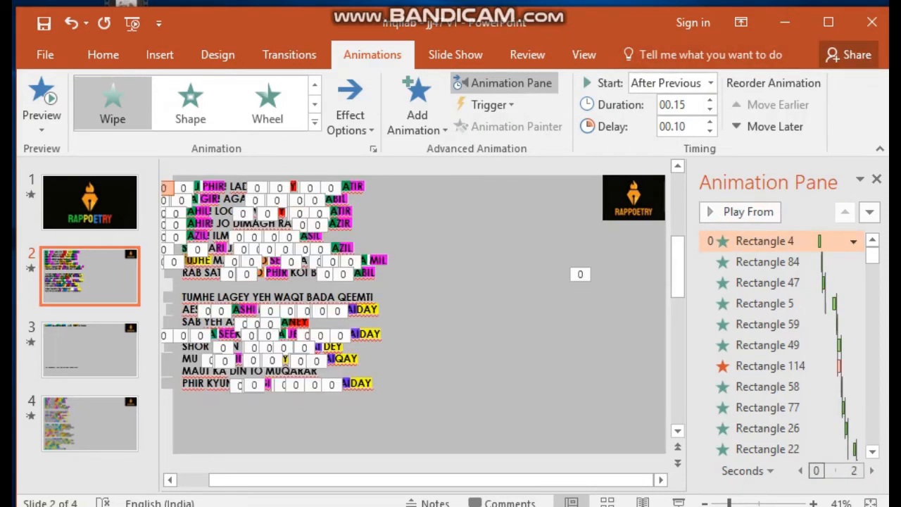
pyautogui.click(102, 54)
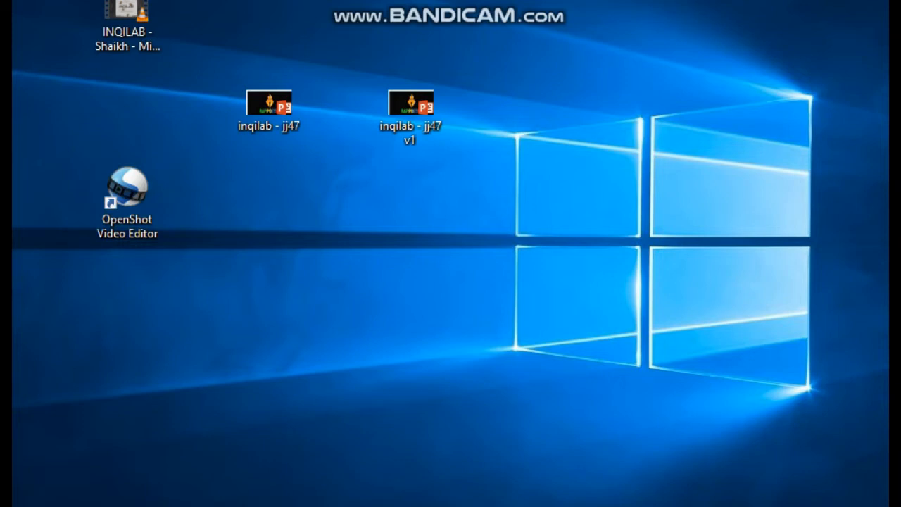
# Step: Place test_jj47_inqilab.mp3 on Track 4 in OpenShot, play it briefly, and return to PowerPoint
pyautogui.doubleClick(126, 186)
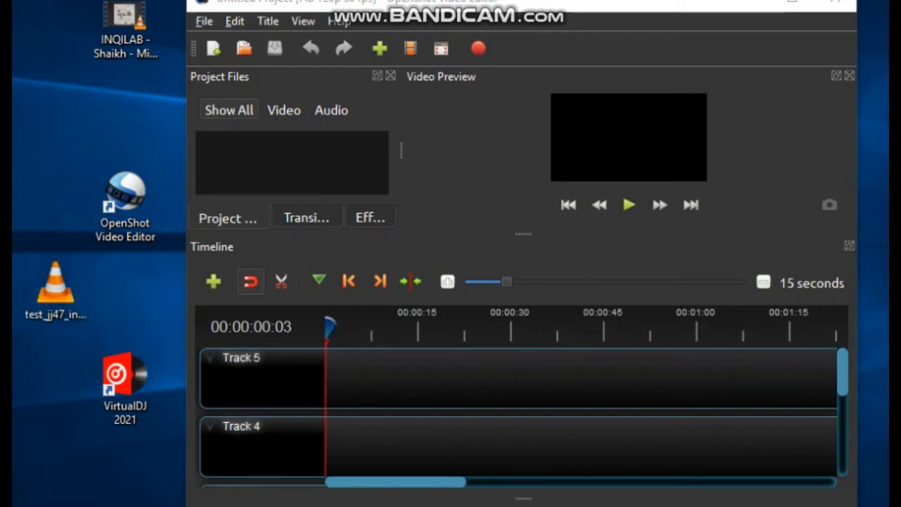
pyautogui.moveTo(55, 292); pyautogui.dragTo(386, 448)
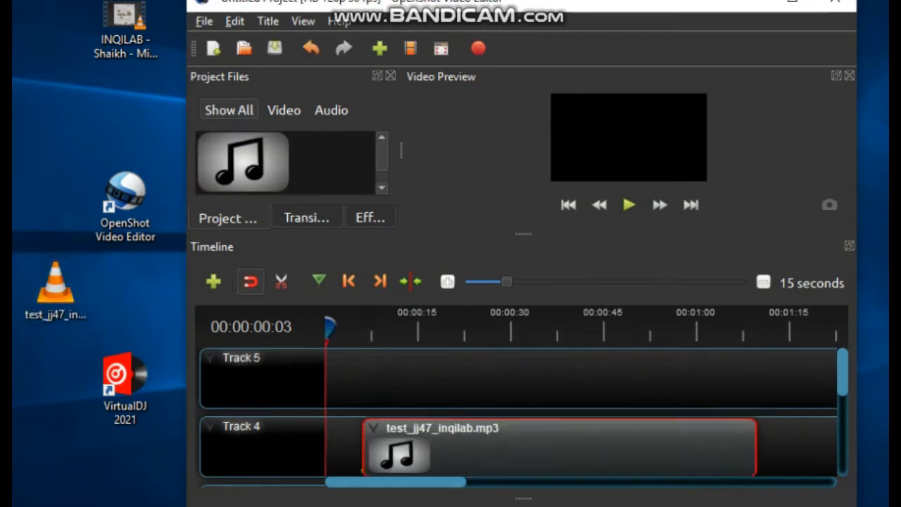
pyautogui.click(628, 205)
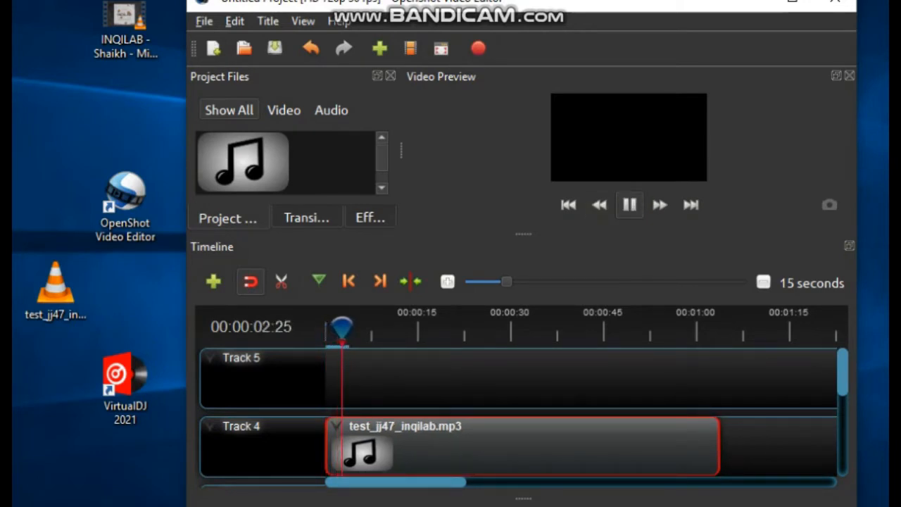
pyautogui.click(628, 206)
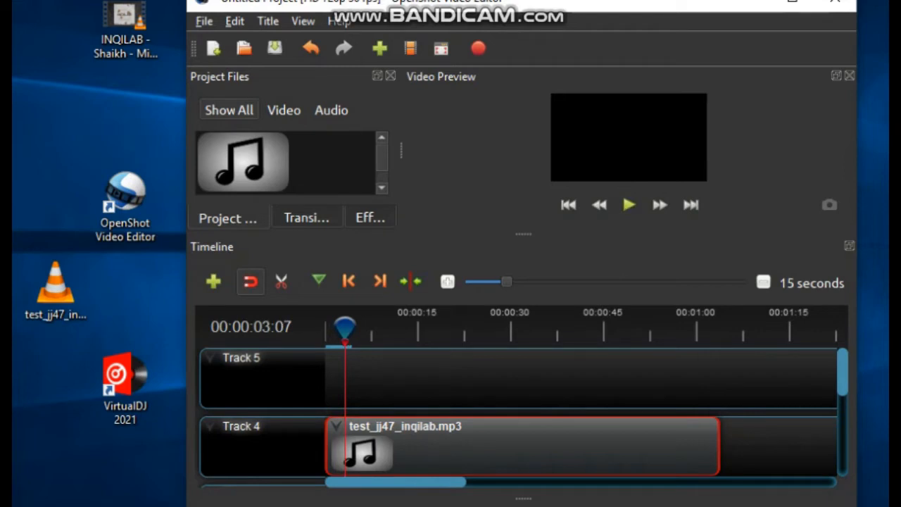
pyautogui.click(628, 204)
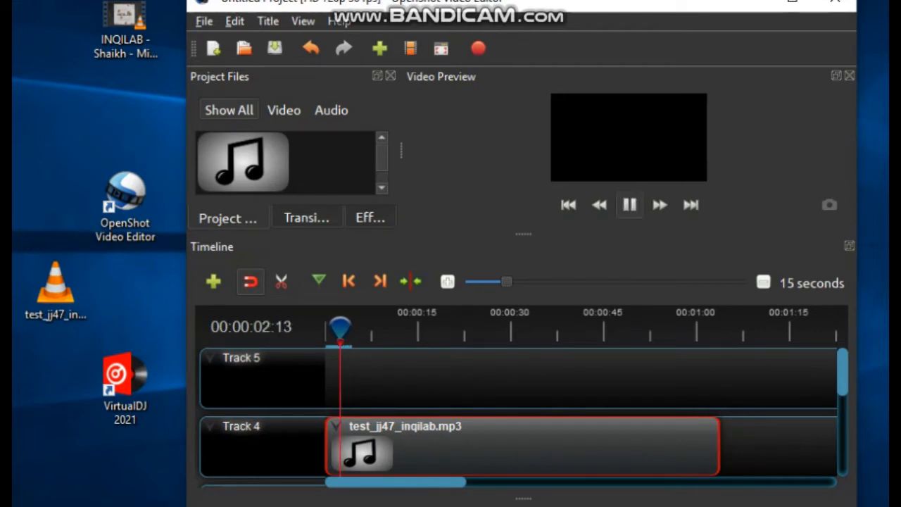
pyautogui.click(628, 206)
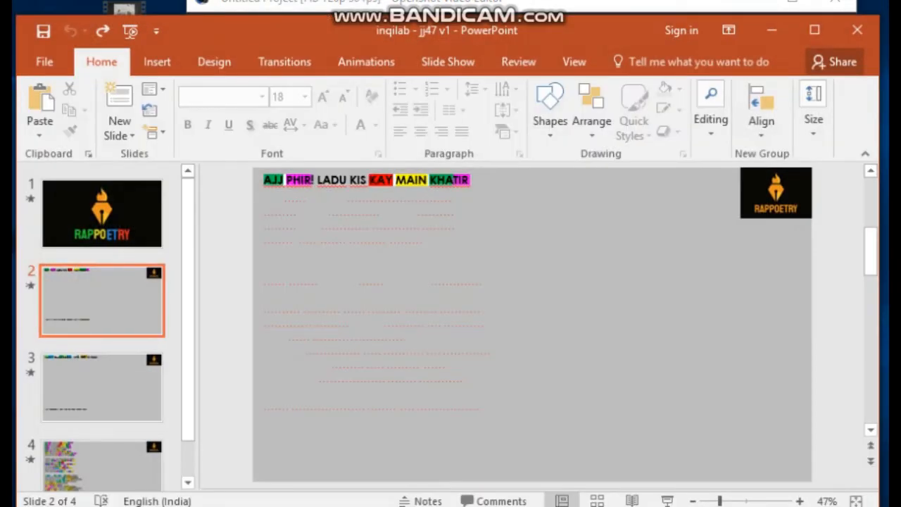
pyautogui.click(366, 62)
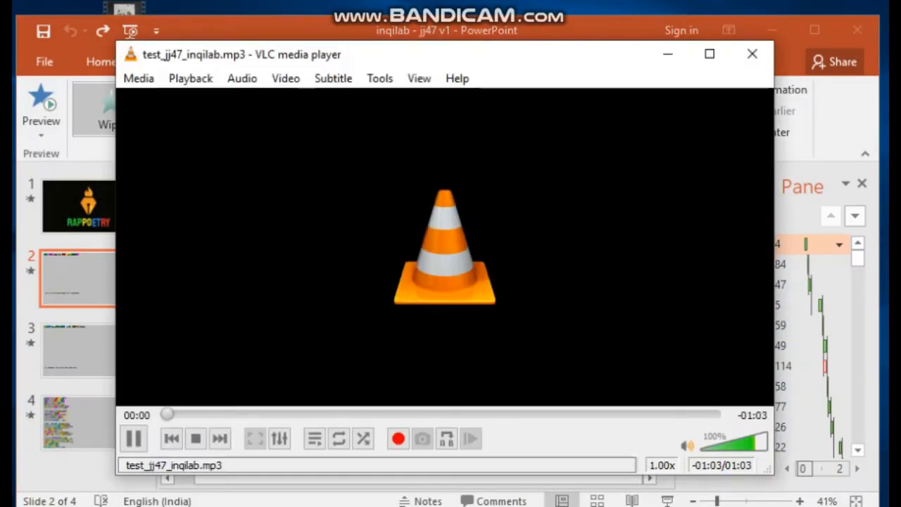
# Step: Preview slide 3 alongside the song, then put VLC and the presentation away to the desktop
pyautogui.click(752, 54)
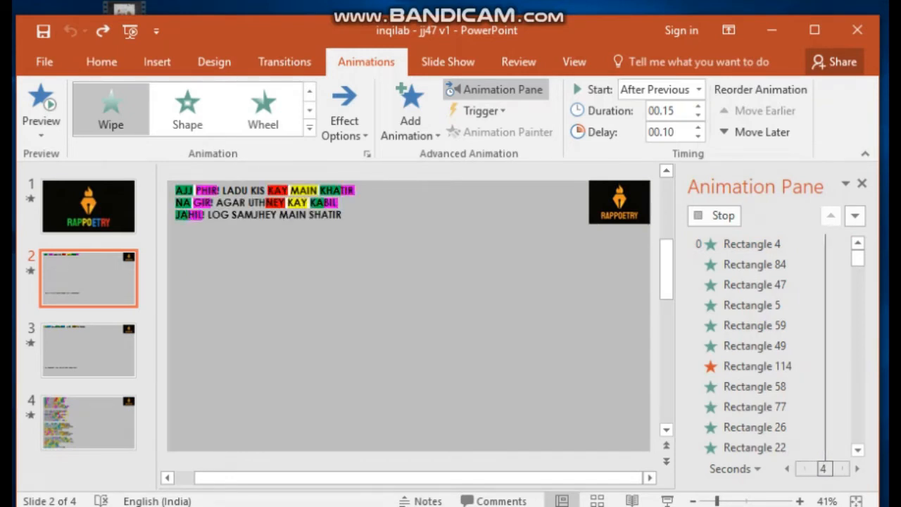
pyautogui.click(87, 349)
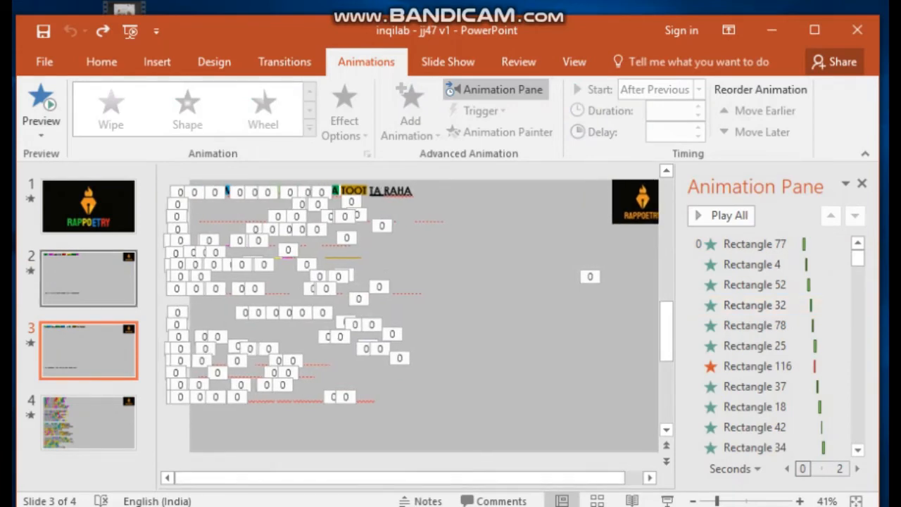
pyautogui.click(87, 278)
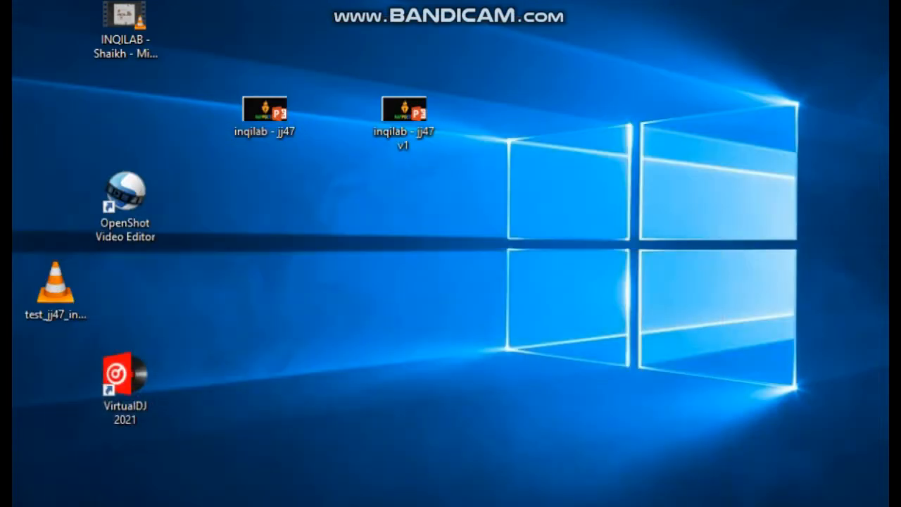
# Step: Start a fresh empty OpenShot project, then bring the inqilab v1 presentation back in front
pyautogui.click(124, 190)
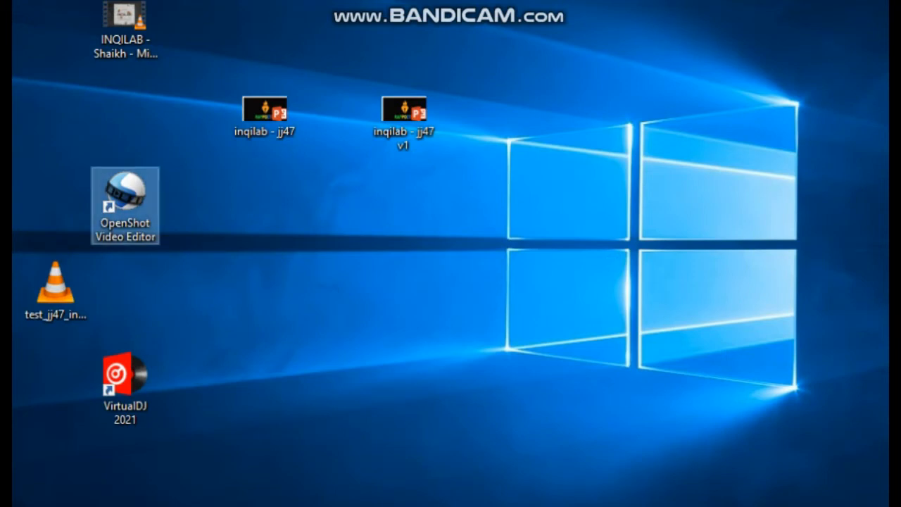
pyautogui.doubleClick(124, 206)
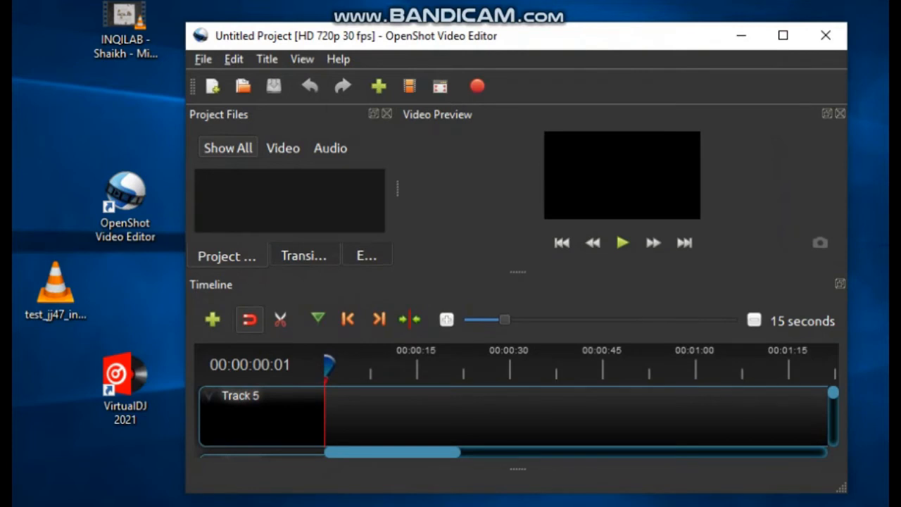
pyautogui.click(211, 320)
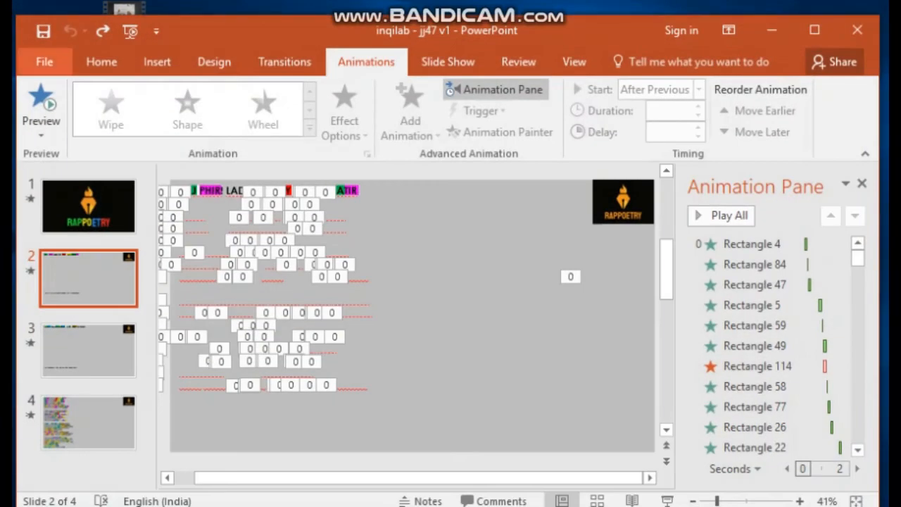
# Step: Export the presentation to the Desktop as the MPEG-4 video 'inqilab - jj47 v1'
pyautogui.click(44, 62)
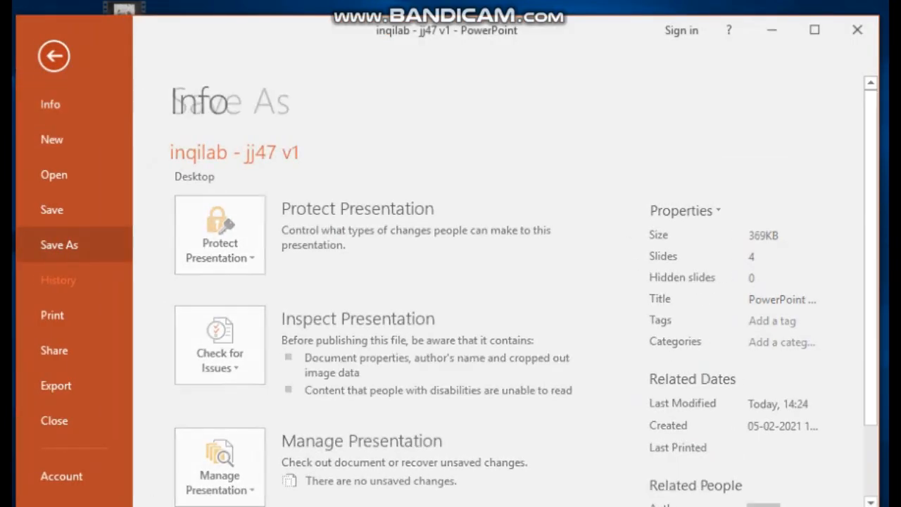
pyautogui.click(59, 245)
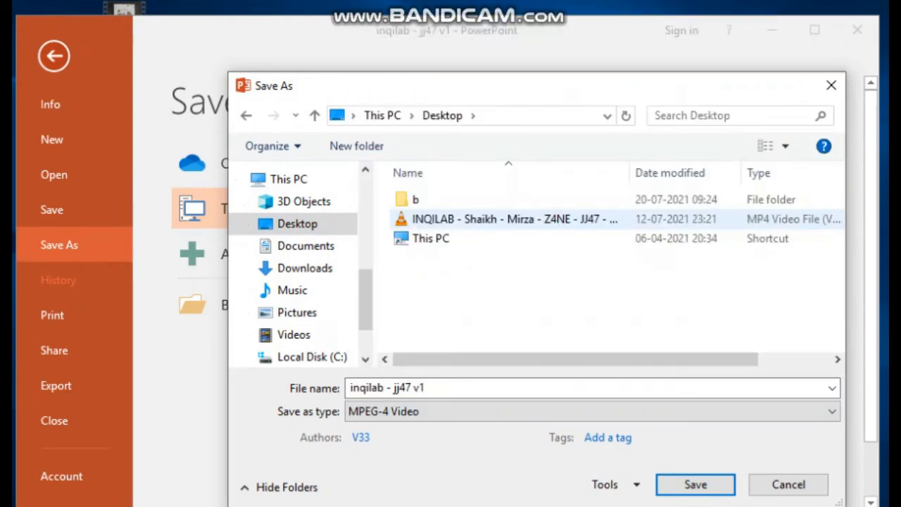
pyautogui.click(591, 411)
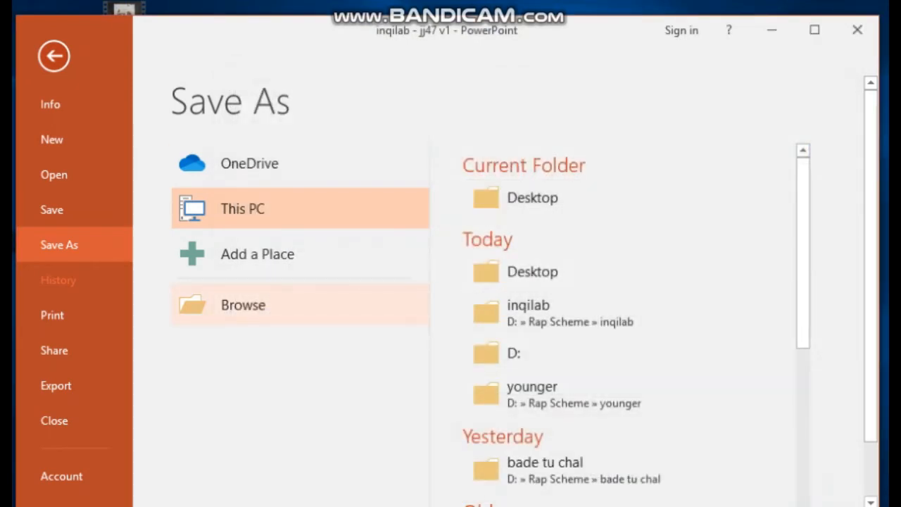
pyautogui.click(53, 56)
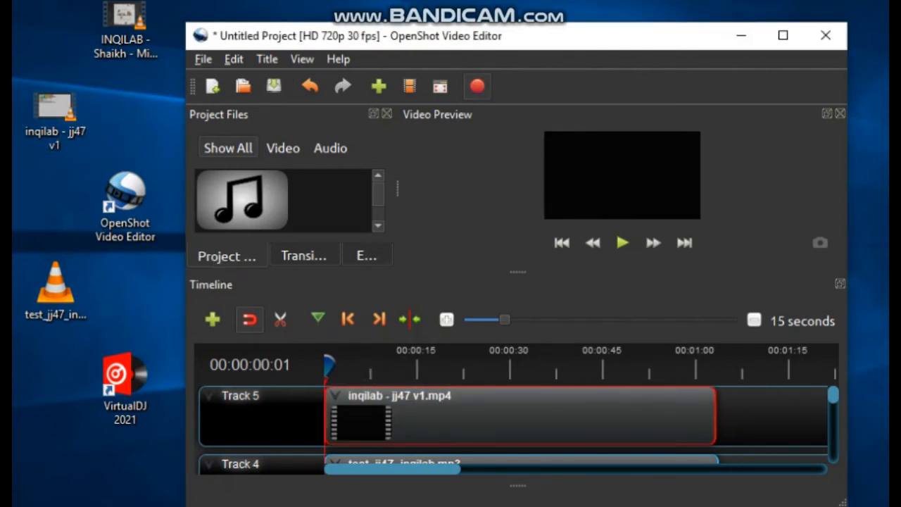
# Step: Put OpenShot away and play the exported 'INQILAB - JJ47 - RAPPOETRY - Rap Rhyme Scheme' video from the desktop
pyautogui.click(439, 86)
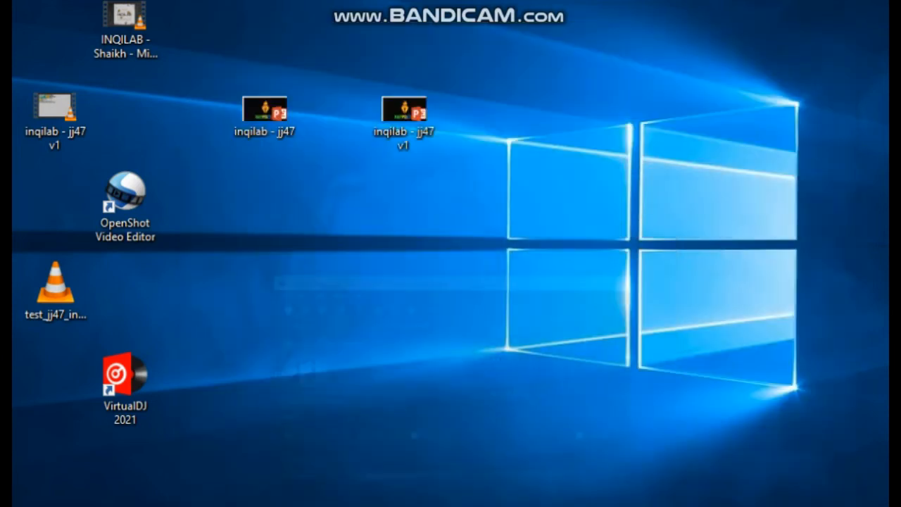
pyautogui.click(124, 381)
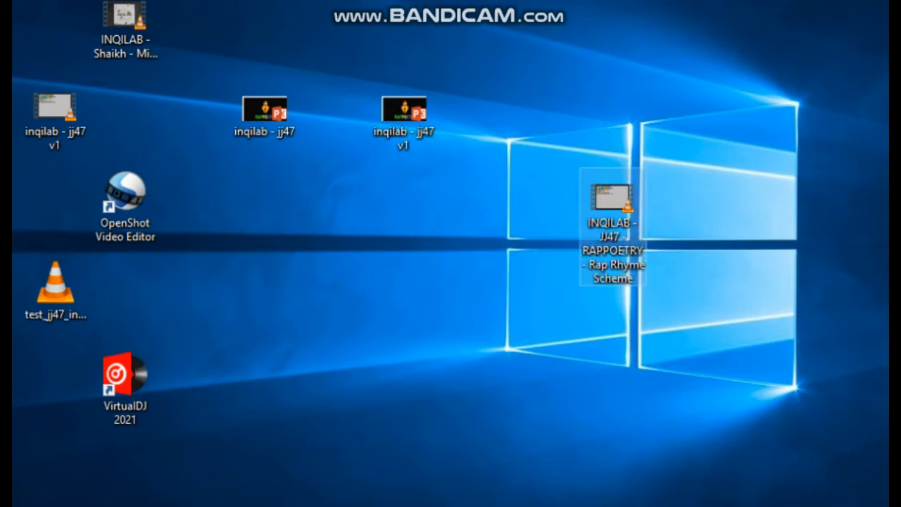
pyautogui.doubleClick(612, 204)
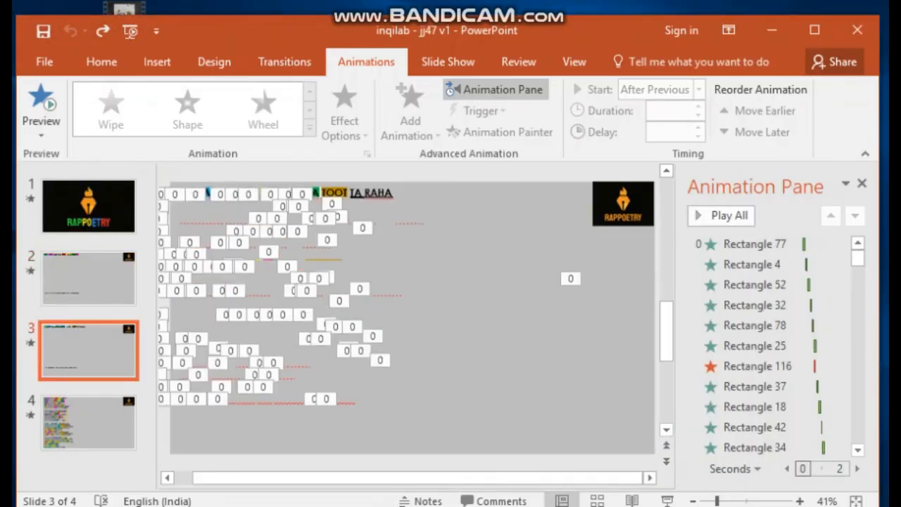
# Step: Check slide 4's Rectangle 74 timing: After Previous with a 0.8-second delay
pyautogui.click(88, 423)
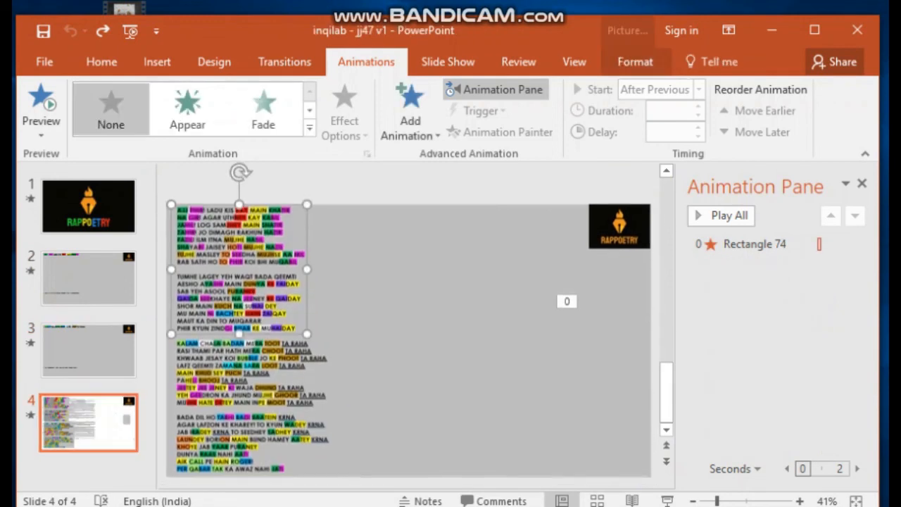
pyautogui.click(753, 244)
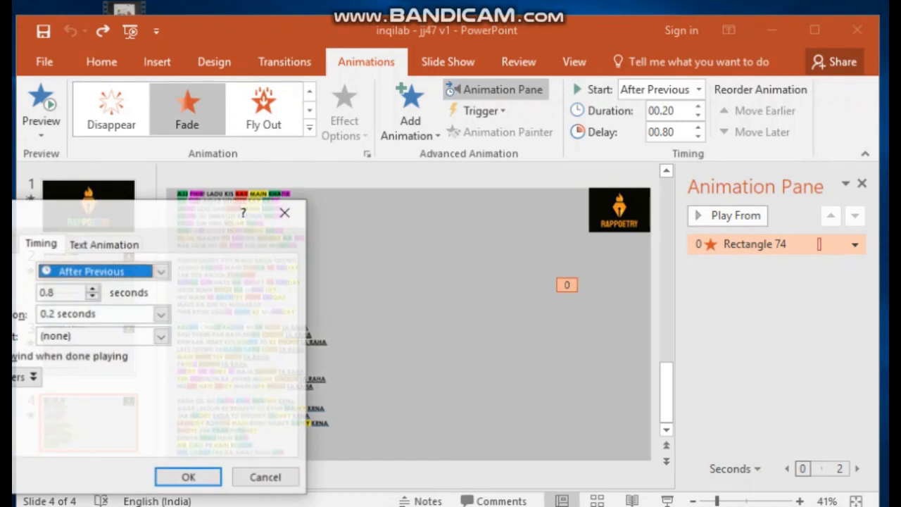
pyautogui.click(187, 476)
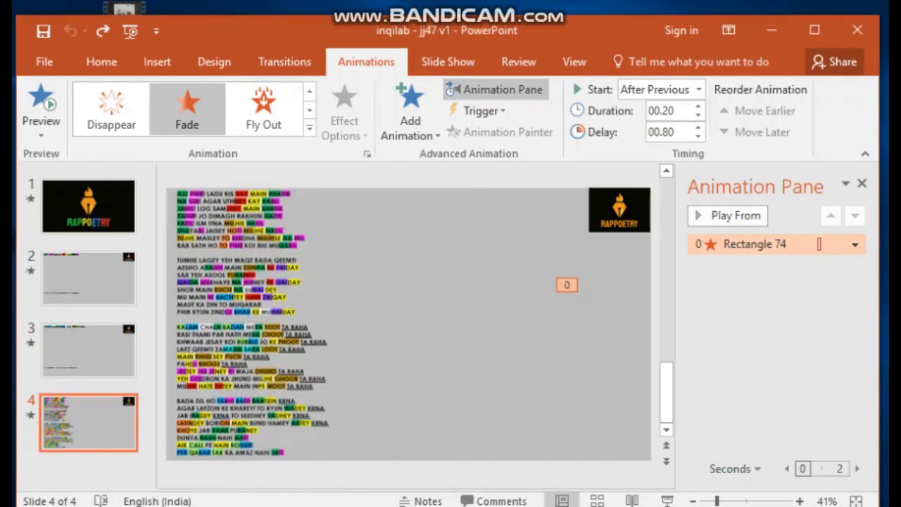
# Step: Return to slide 2 and review its Rectangle 47 and Rectangle 77 Wipe animations
pyautogui.click(87, 278)
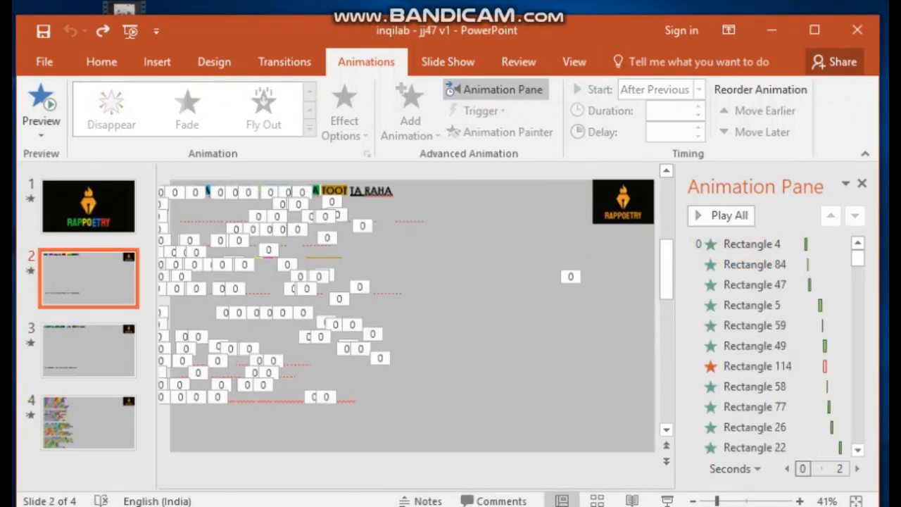
pyautogui.click(753, 284)
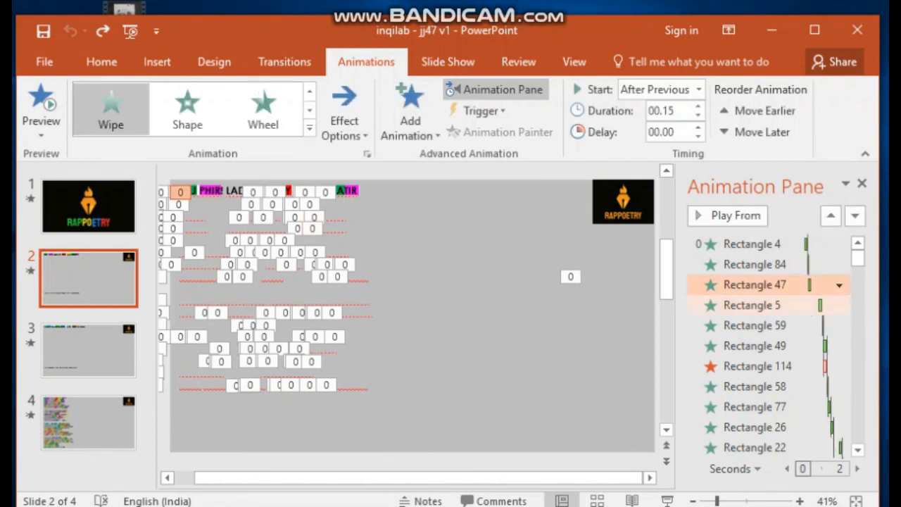
pyautogui.click(754, 407)
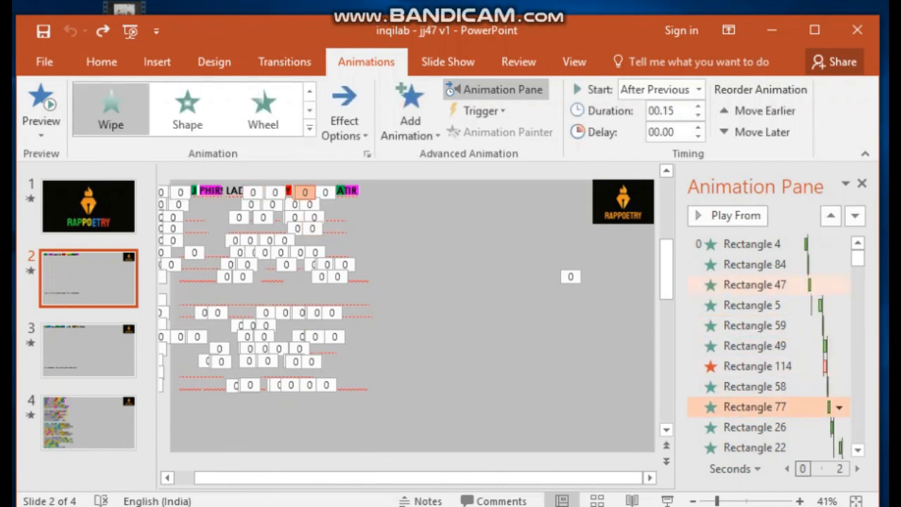